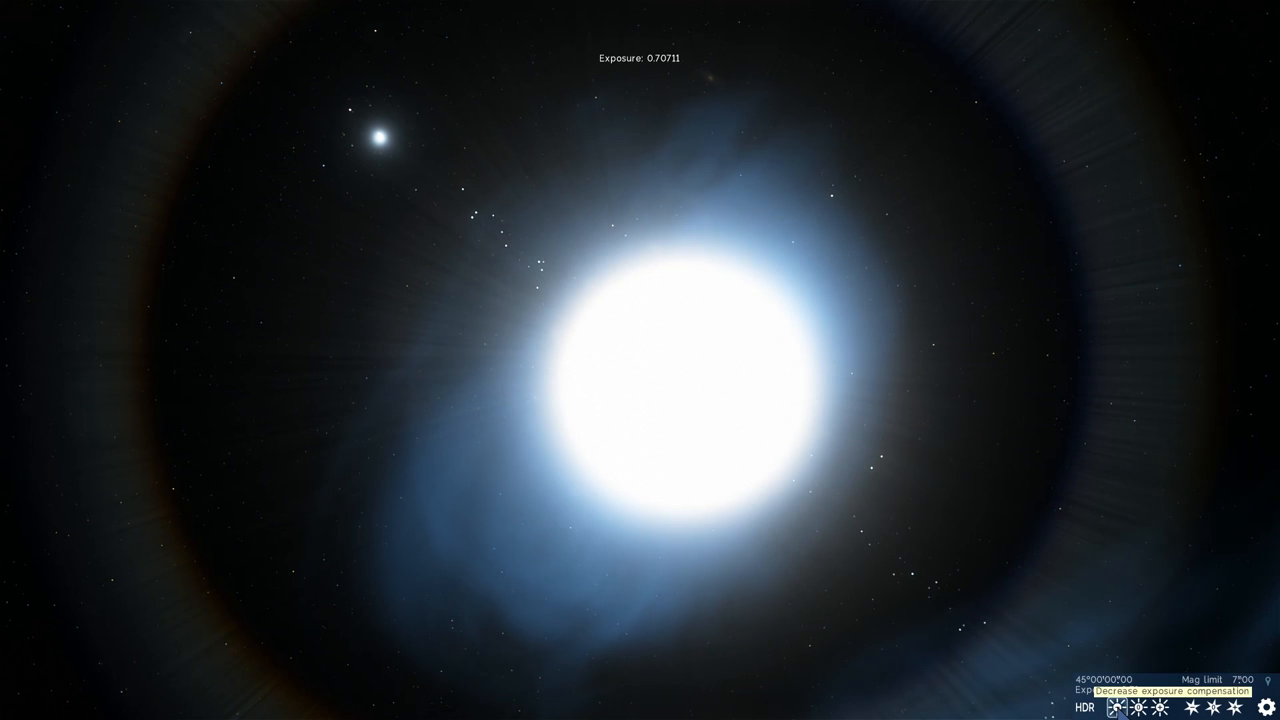
Lower the exposure so the bright star κ Sagittarii dims toward a point
left_click(1128, 708)
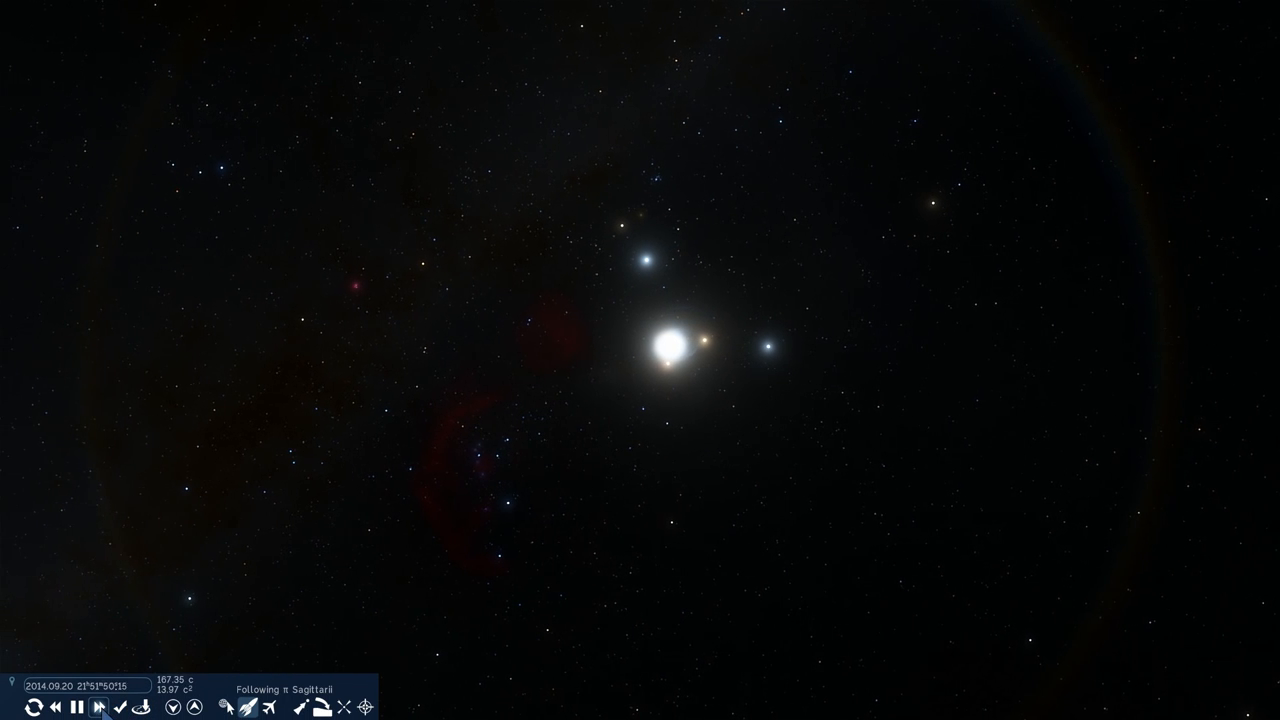
Bring up the Find object search to look up Saturn and its moons
left_click(100, 708)
type("sat")
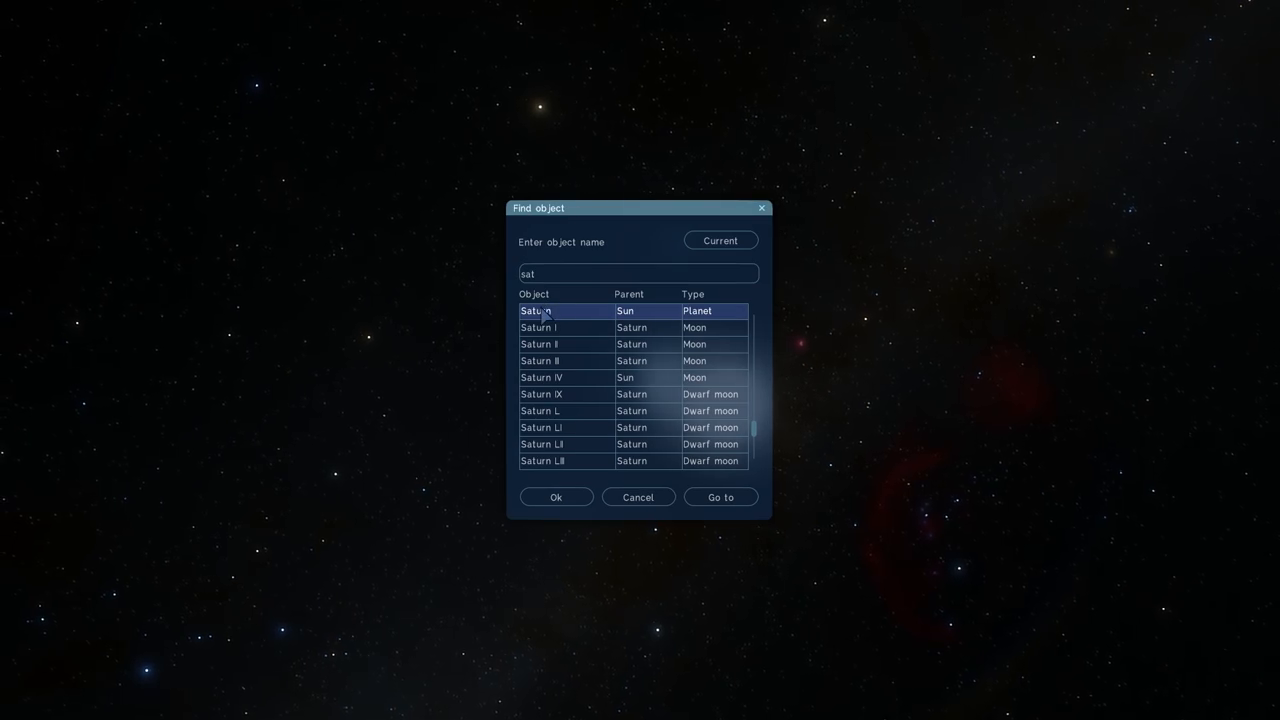
left_click(720, 496)
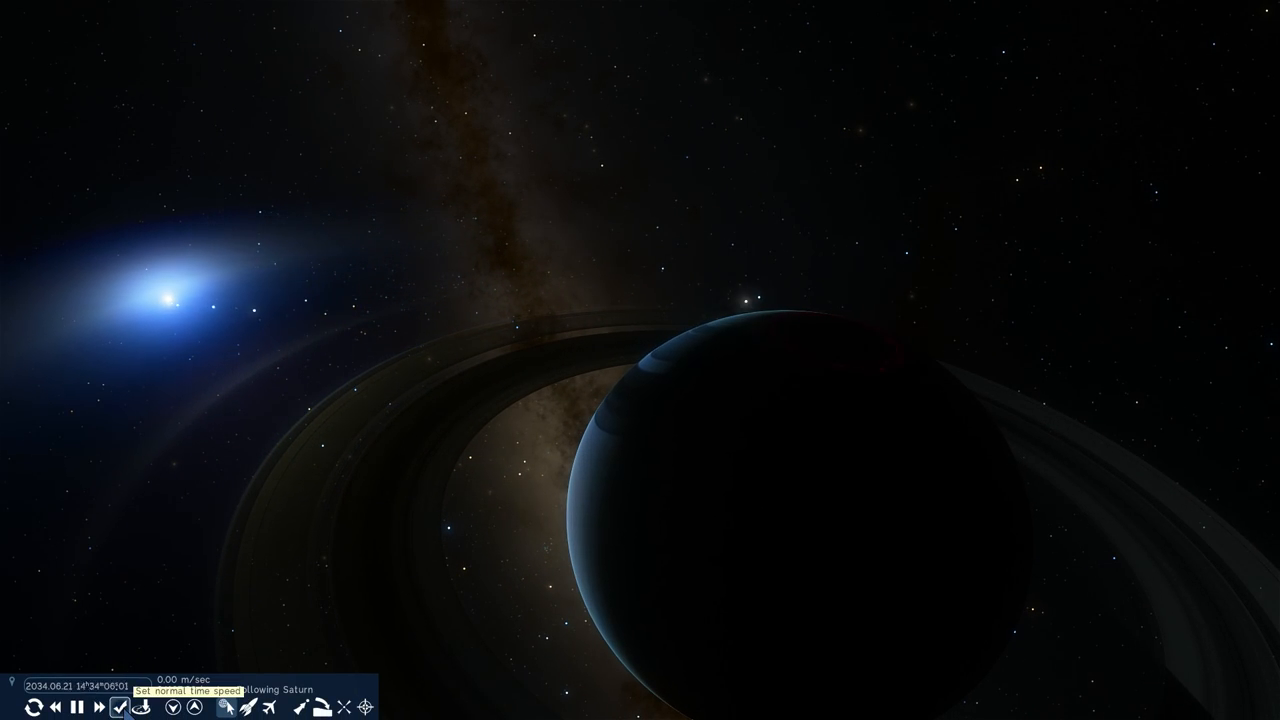
Bring up the Find object search with an empty name field
left_click(124, 708)
type("j")
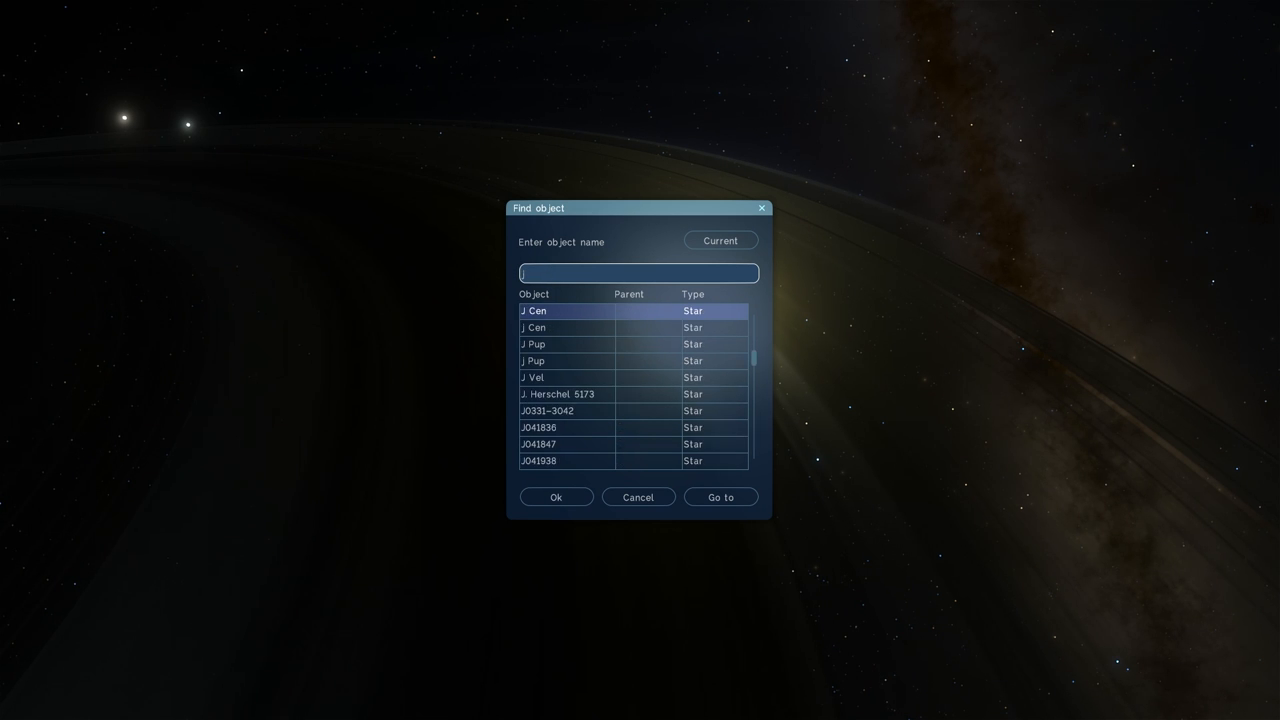
Search for J1407 and travel to the orange dwarf star
type("1407")
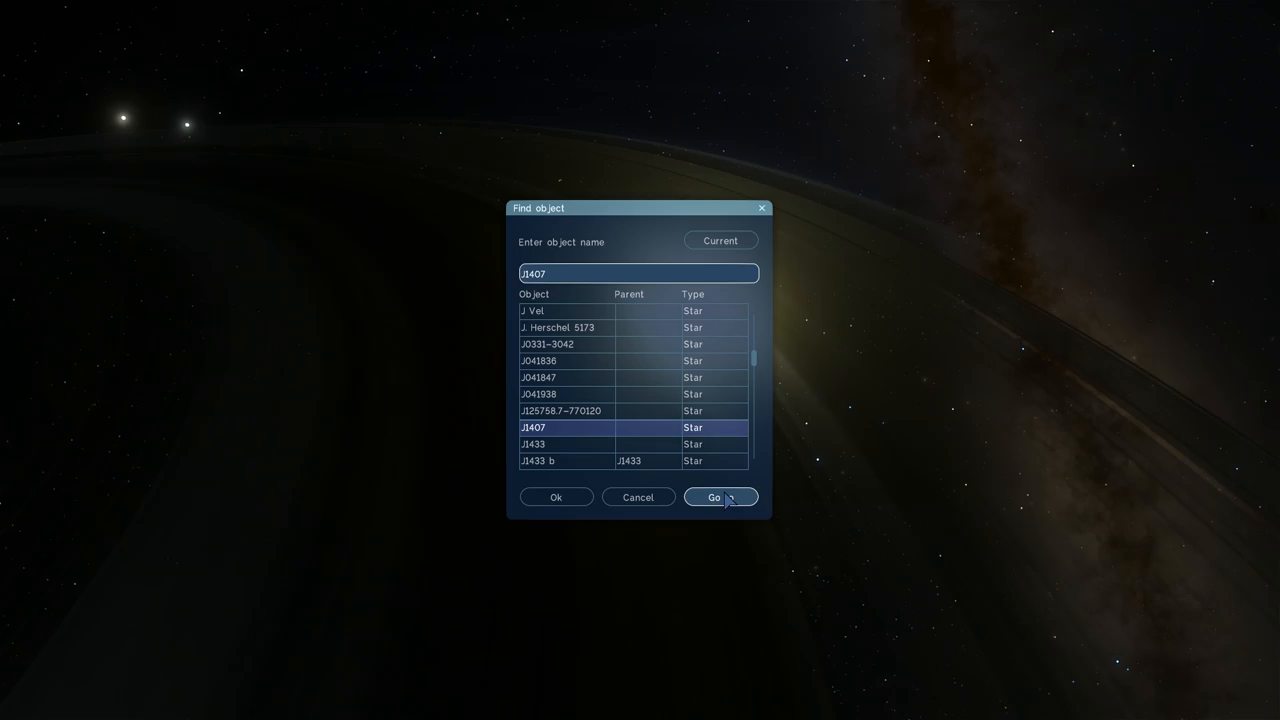
left_click(714, 496)
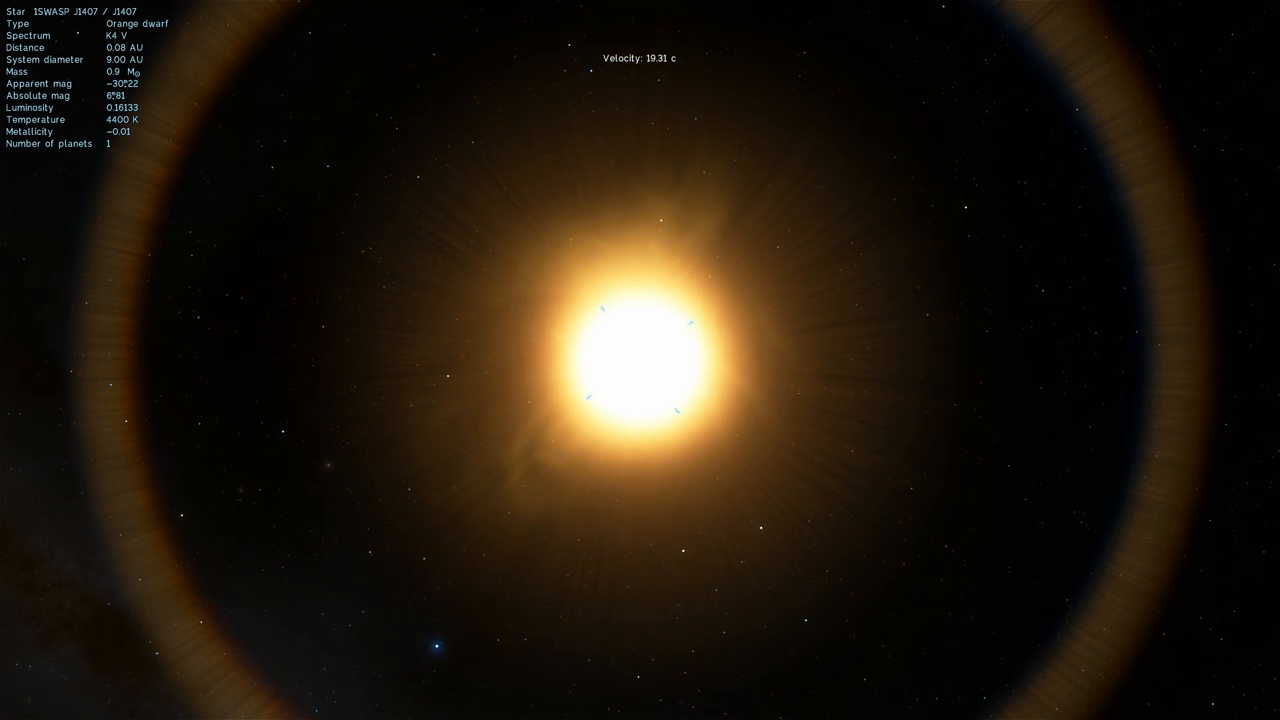
Zoom toward 1SWASP J1407 b until its vast banded rings fill the view
scroll("down", 3)
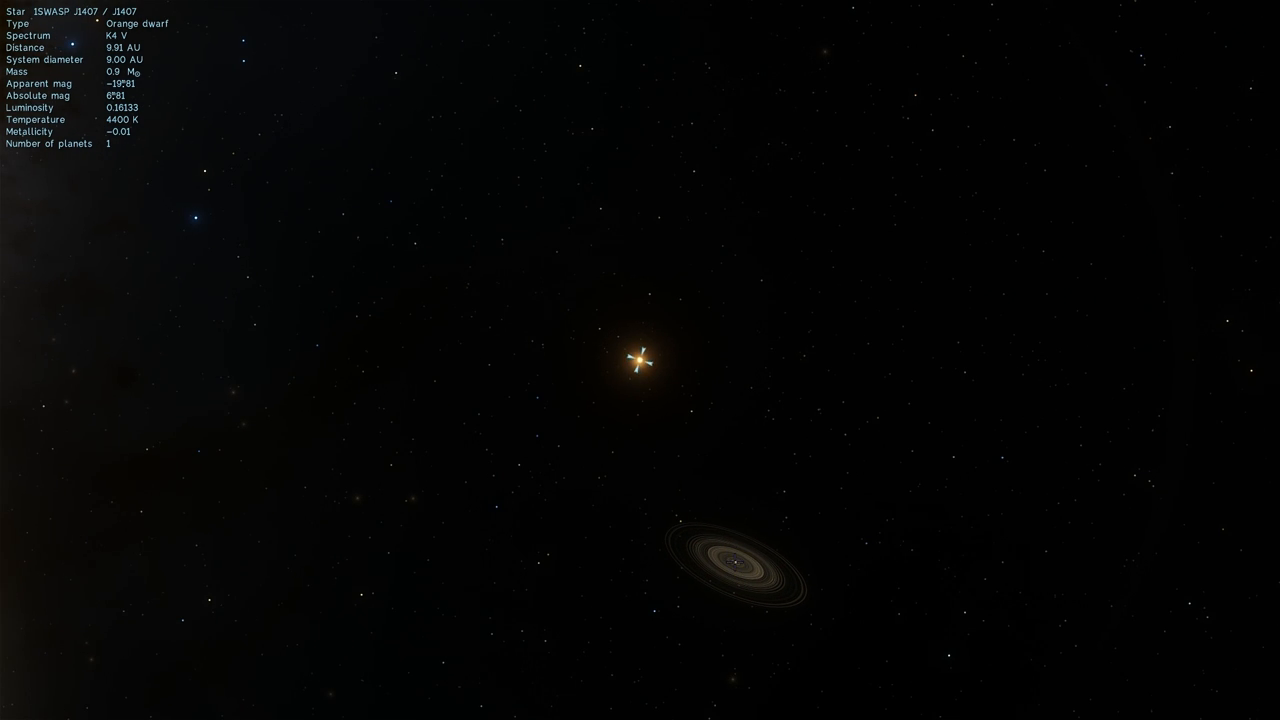
left_click(736, 564)
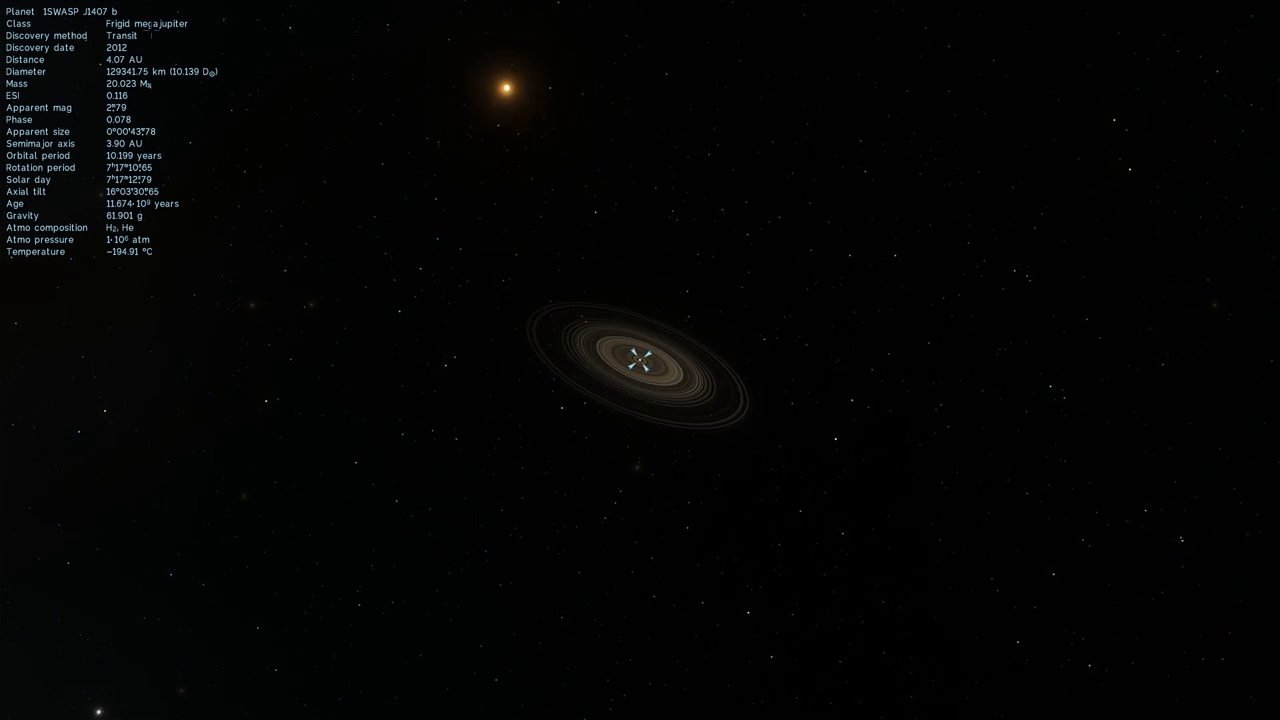
scroll("up", 3)
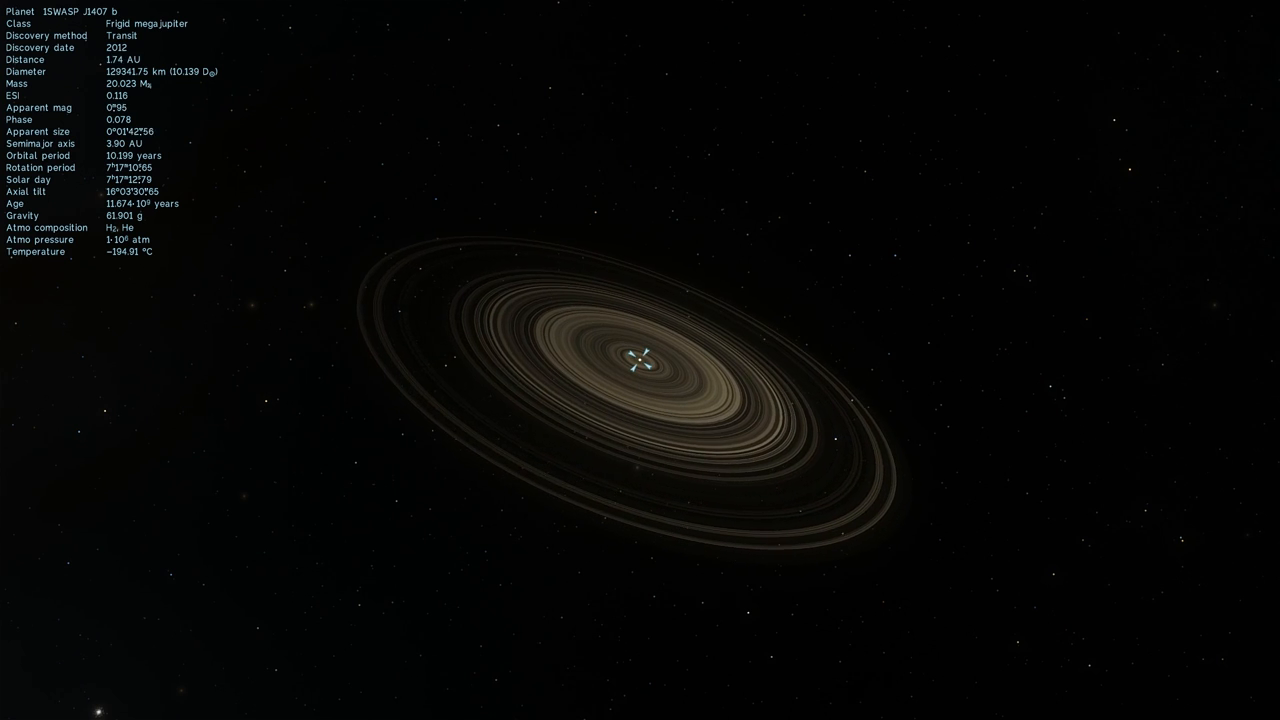
scroll("up", 3)
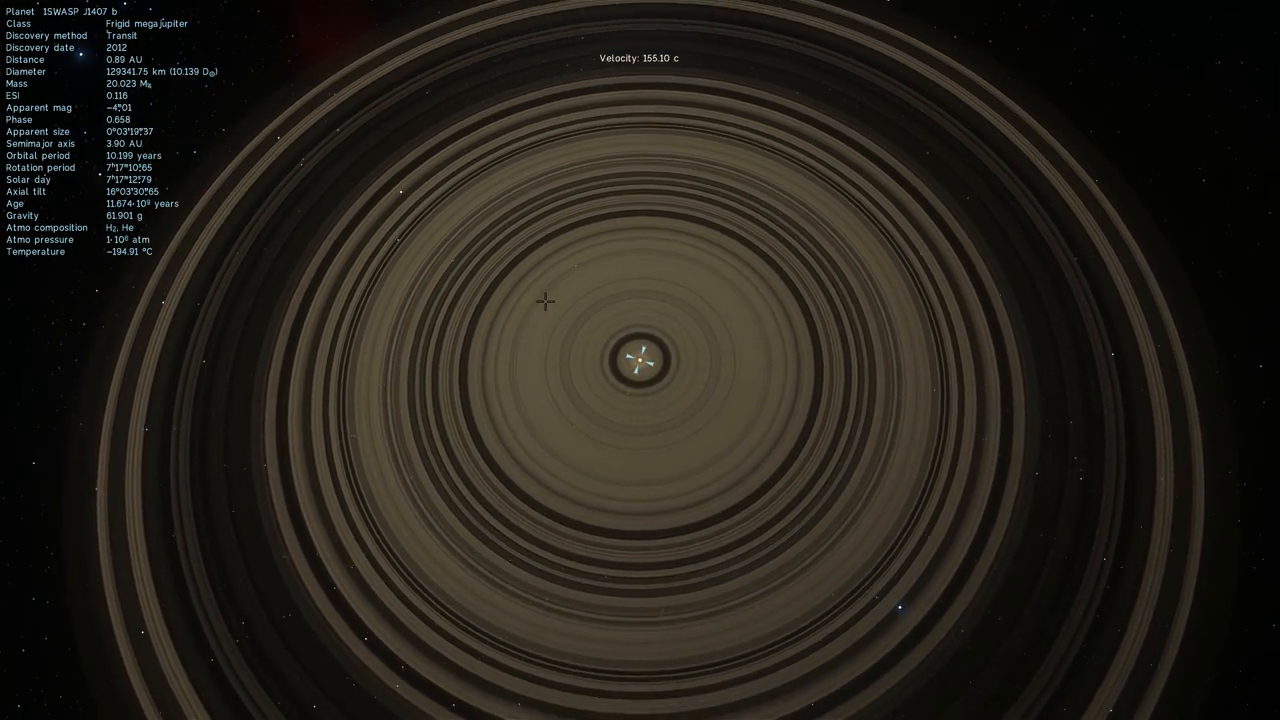
Pull back to see the rings edge-on against the Milky Way, then fly toward star J1407
scroll("down", 3)
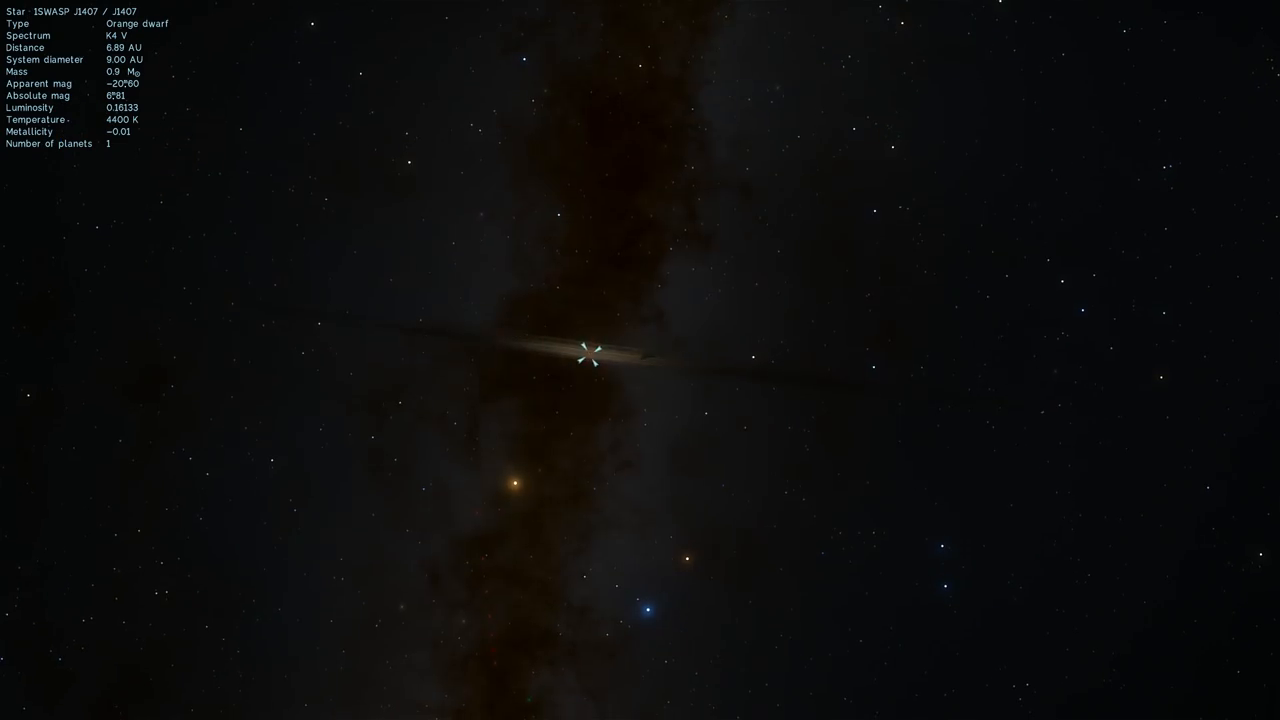
key("space")
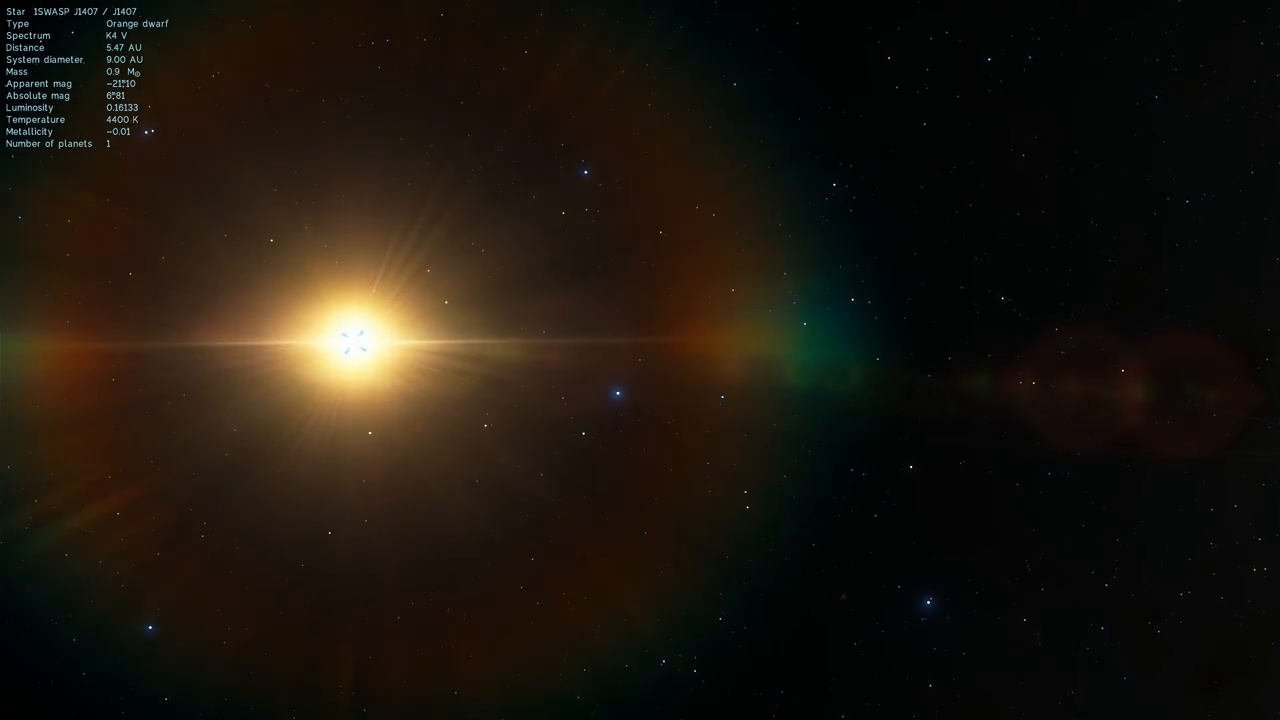
Fly to planet J1407b so its backlit rings glow beside the orange star
key("space")
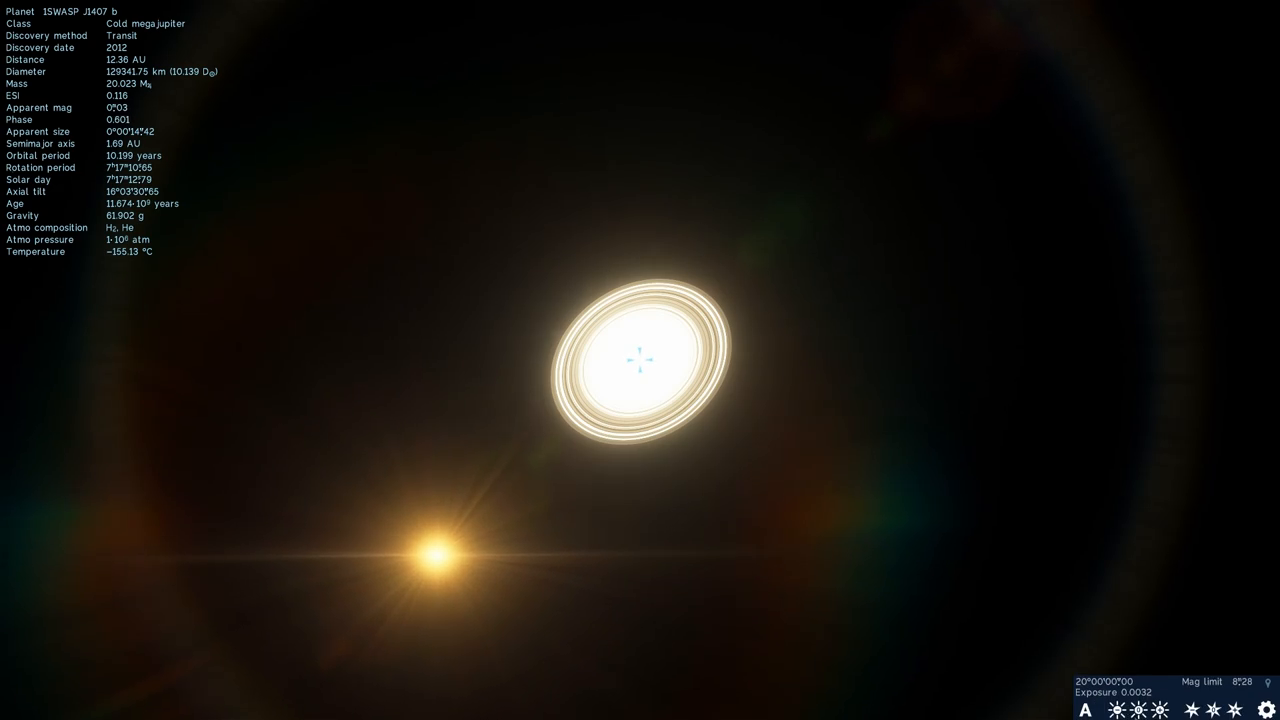
Accelerate the time flow to about 100,000x while following J1407b
left_click(1084, 708)
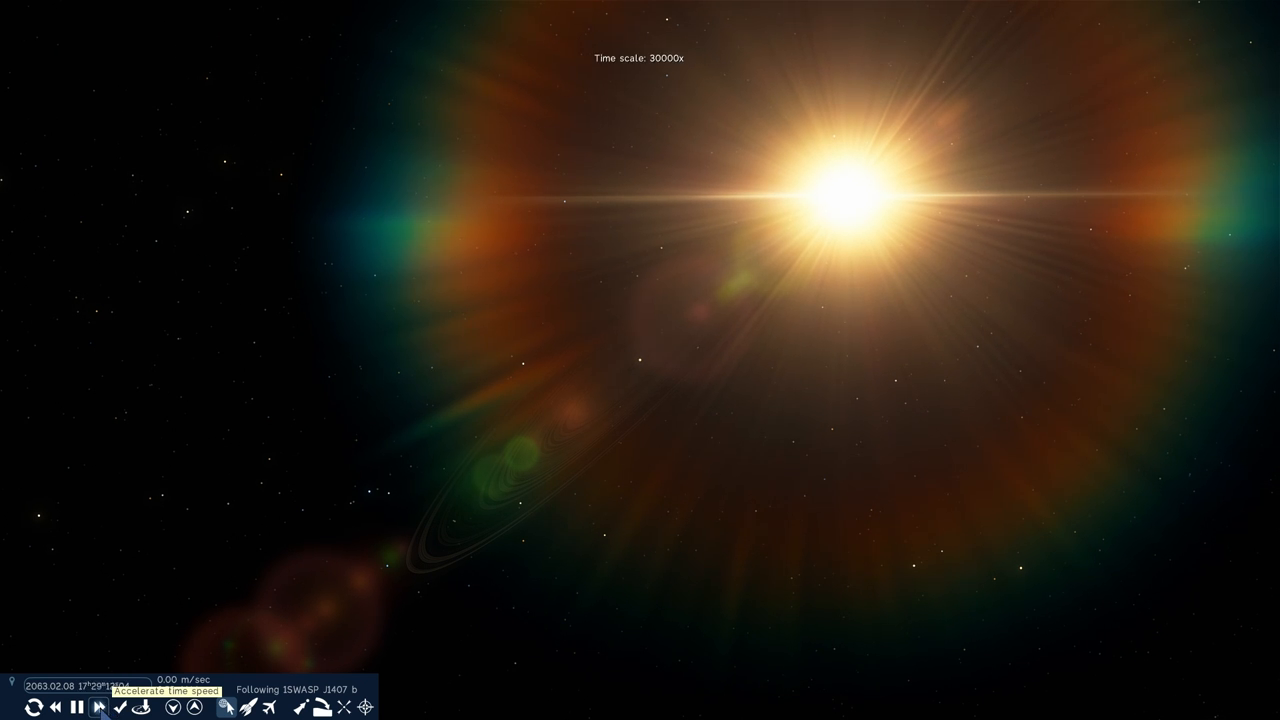
left_click(228, 708)
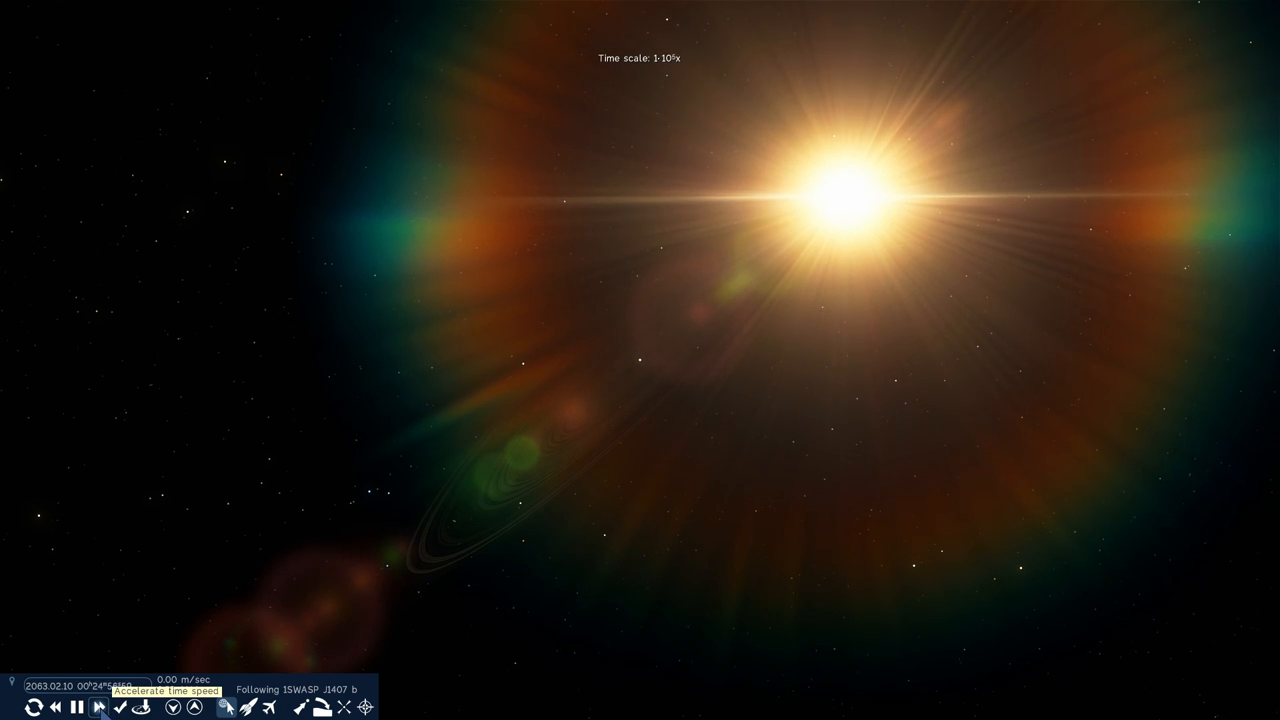